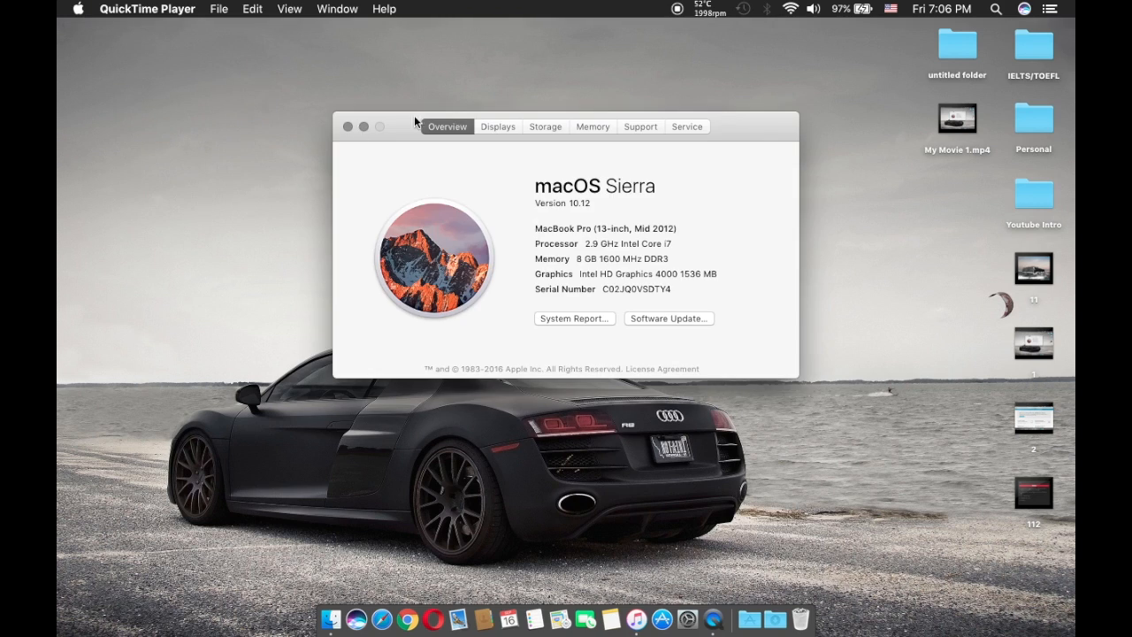
mouse_move(637, 188)
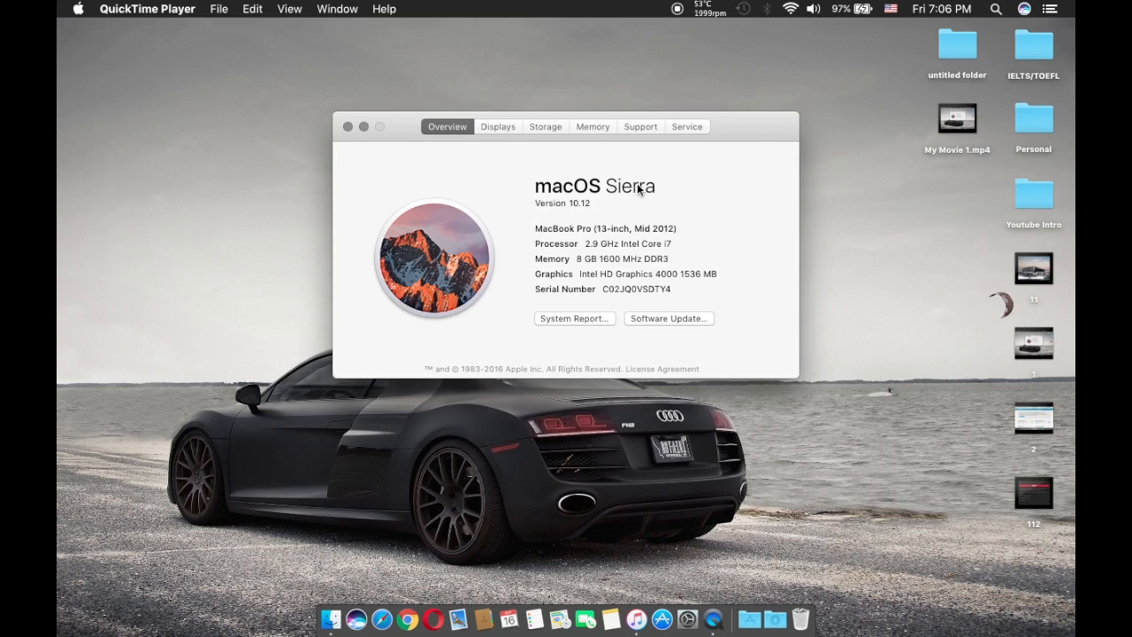
mouse_move(633, 197)
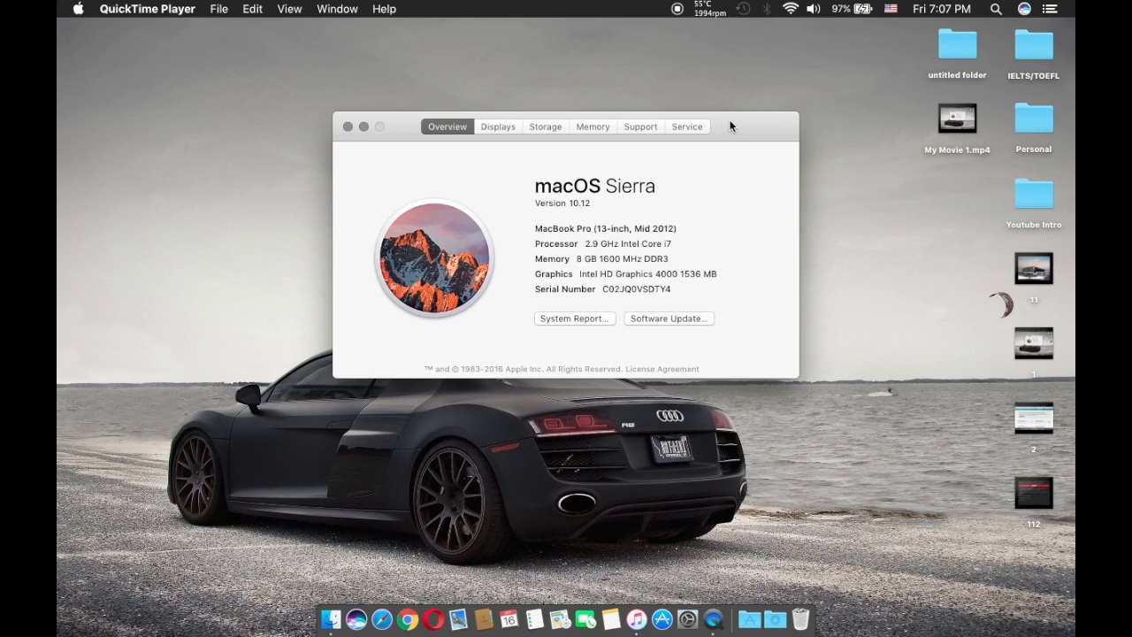
Close the About This Mac window and start launching System Preferences
left_click(941, 9)
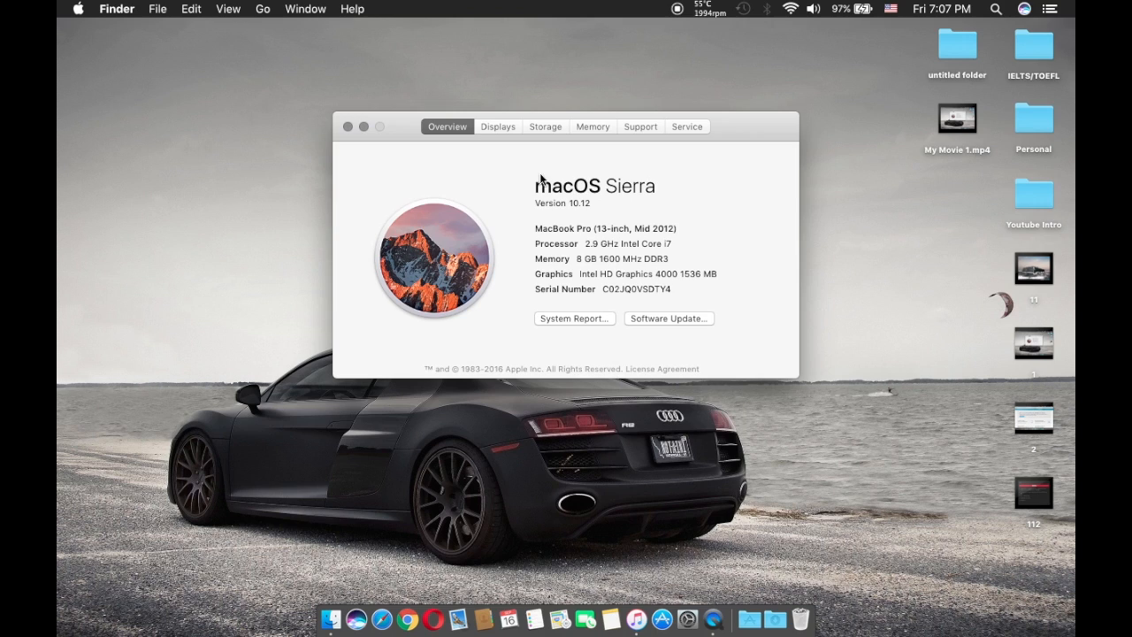
left_click(347, 127)
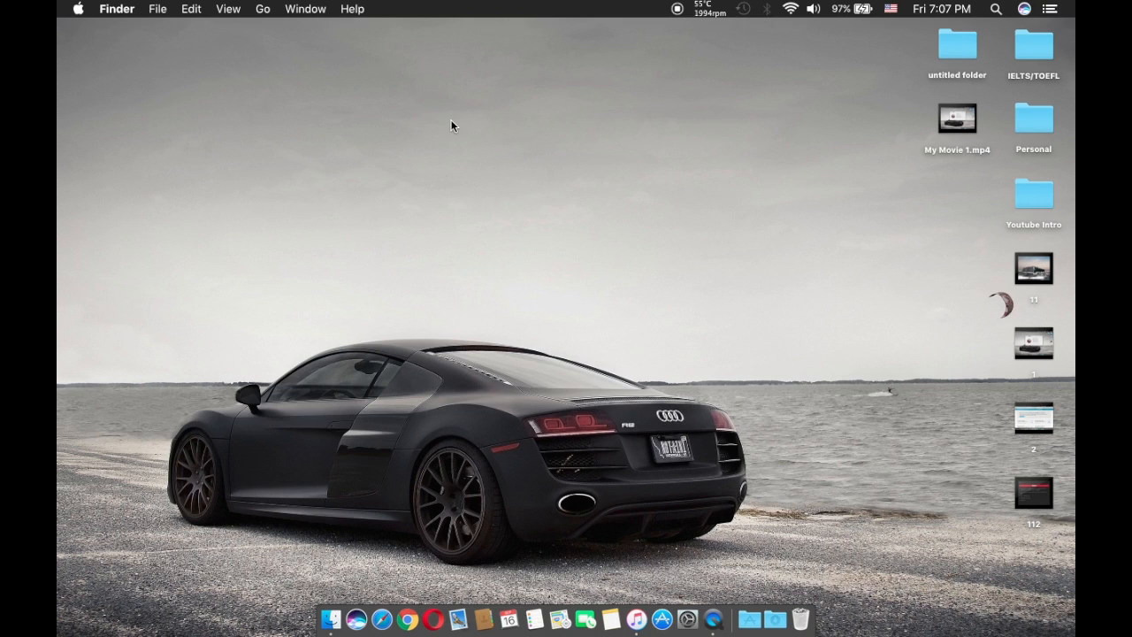
right_click(453, 126)
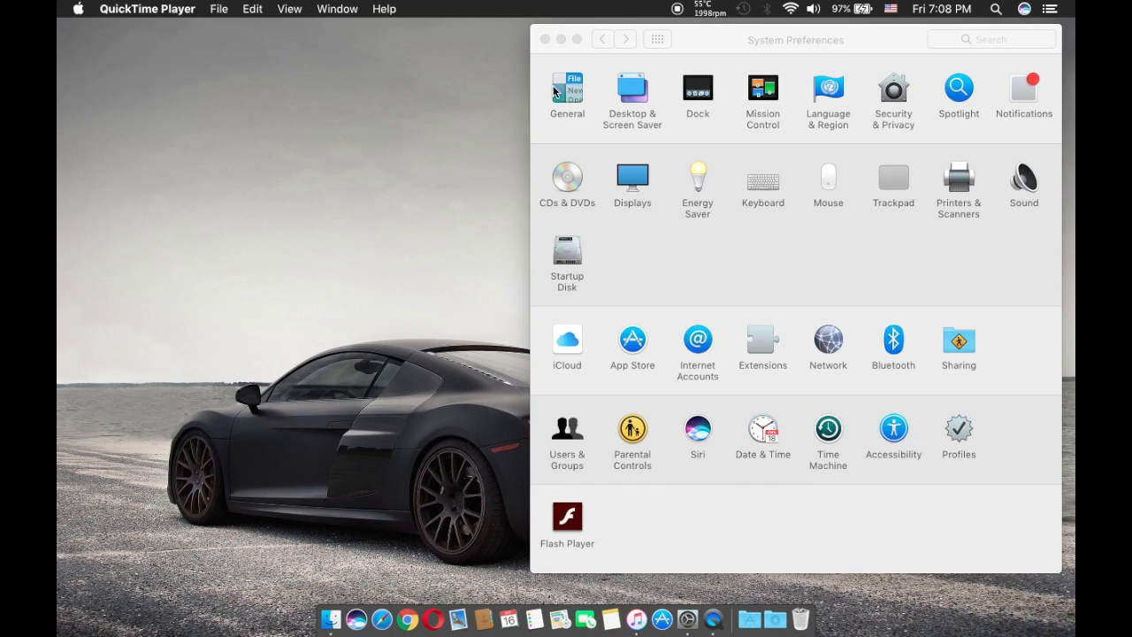
left_click(566, 93)
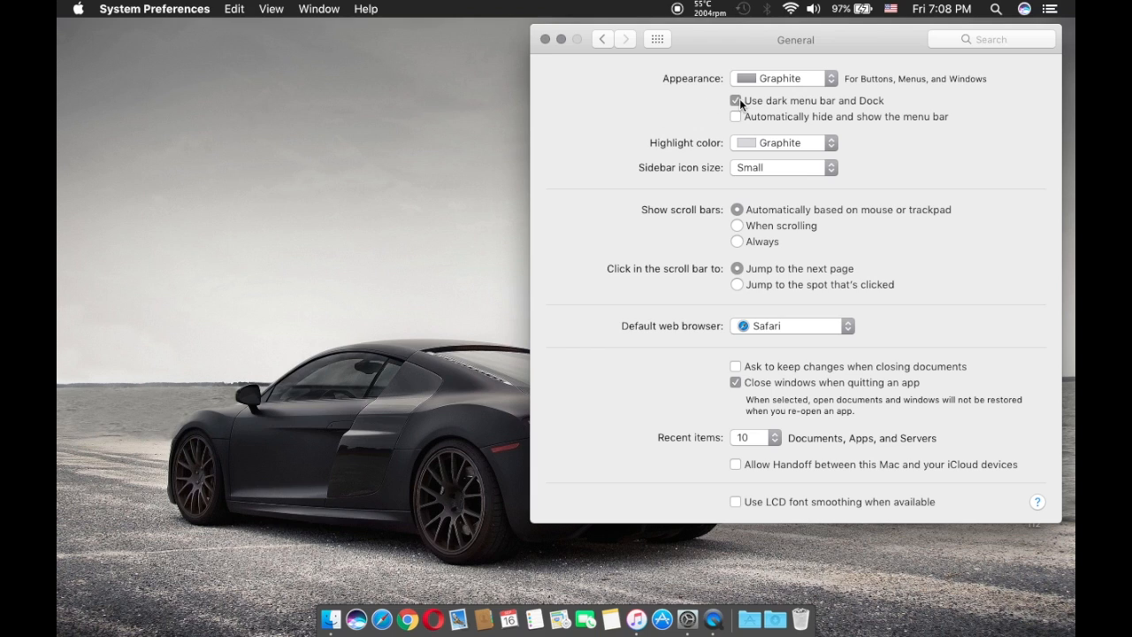
left_click(735, 116)
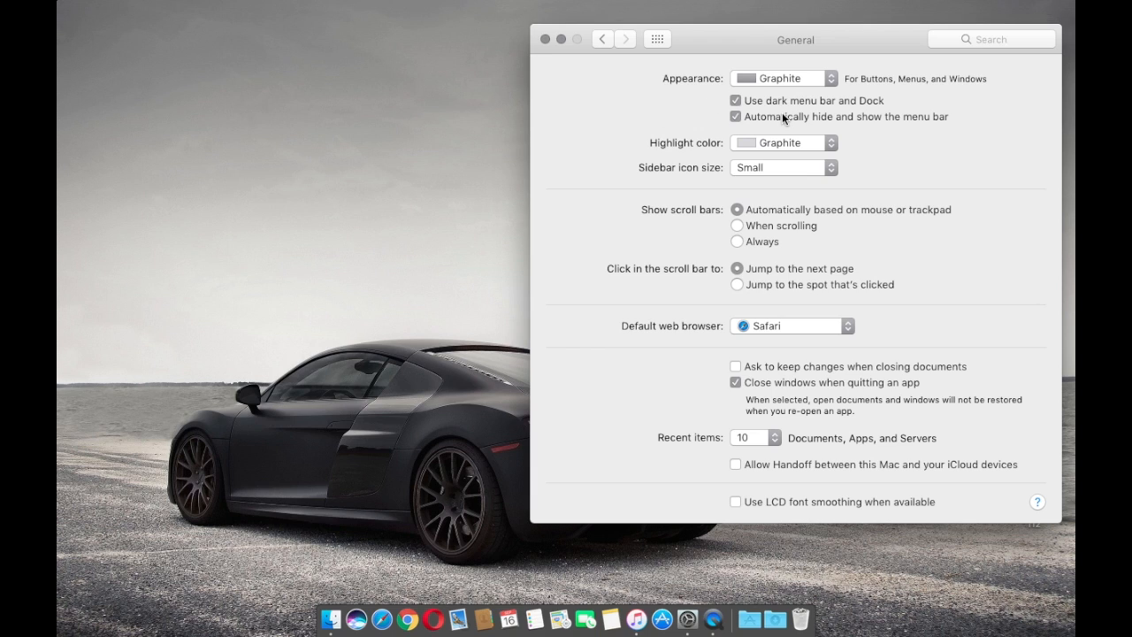
left_click(735, 116)
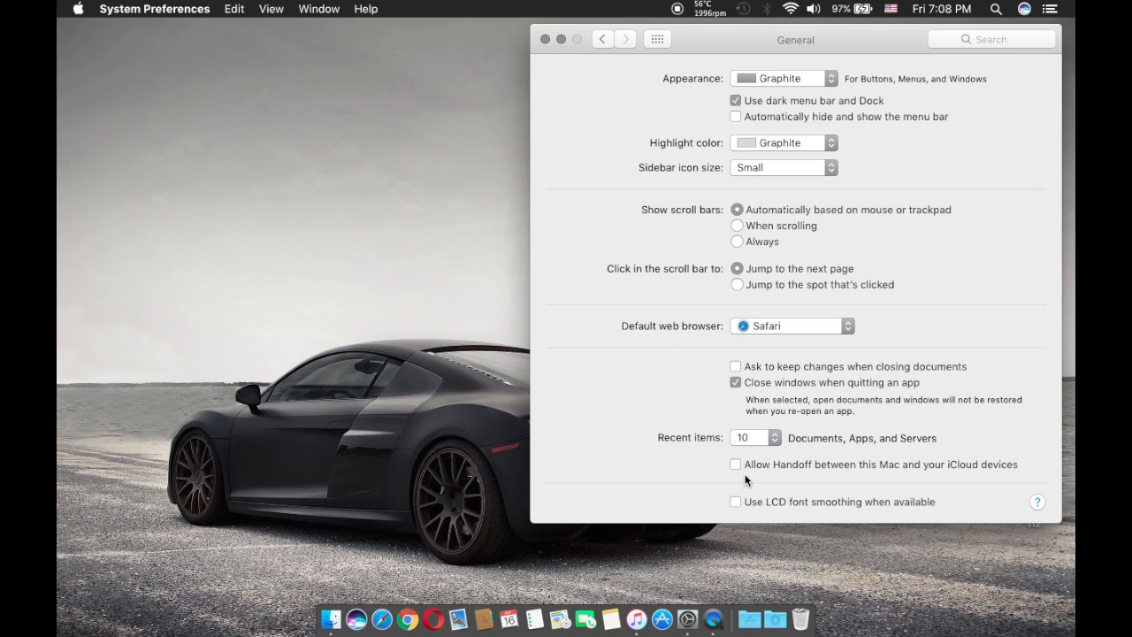
left_click(657, 38)
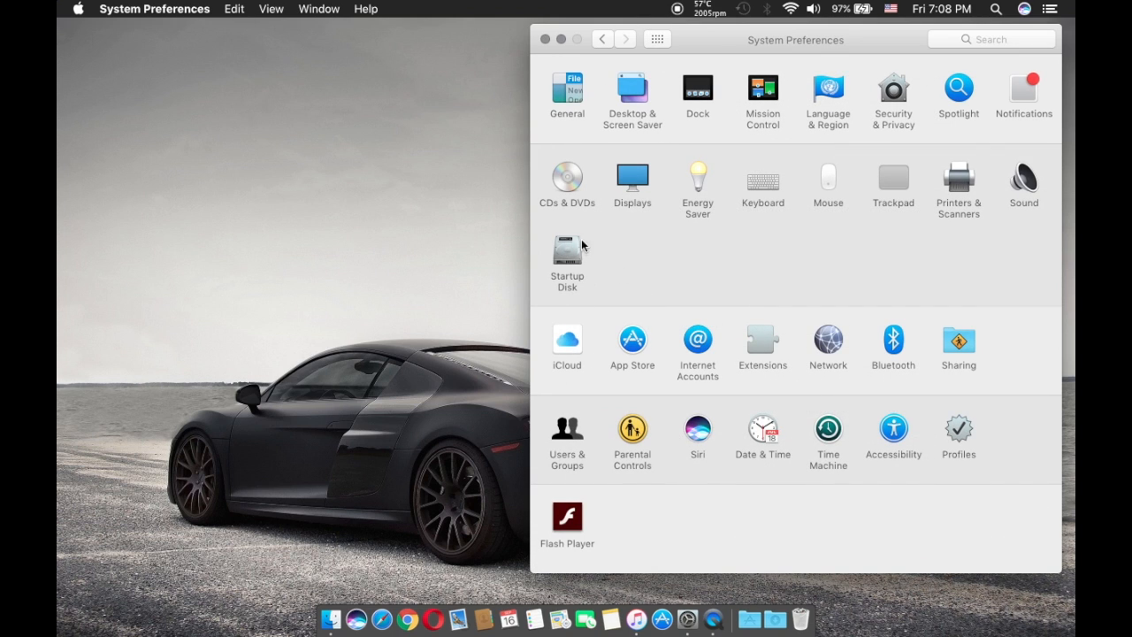
Check Reduce motion under Accessibility > Display
left_click(893, 428)
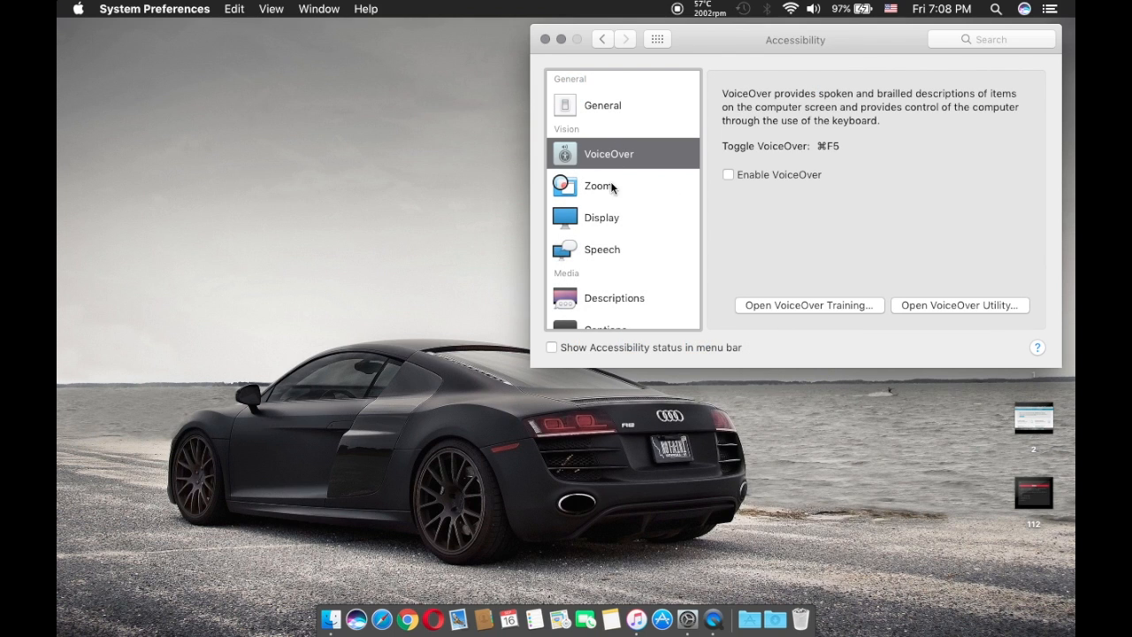
left_click(601, 216)
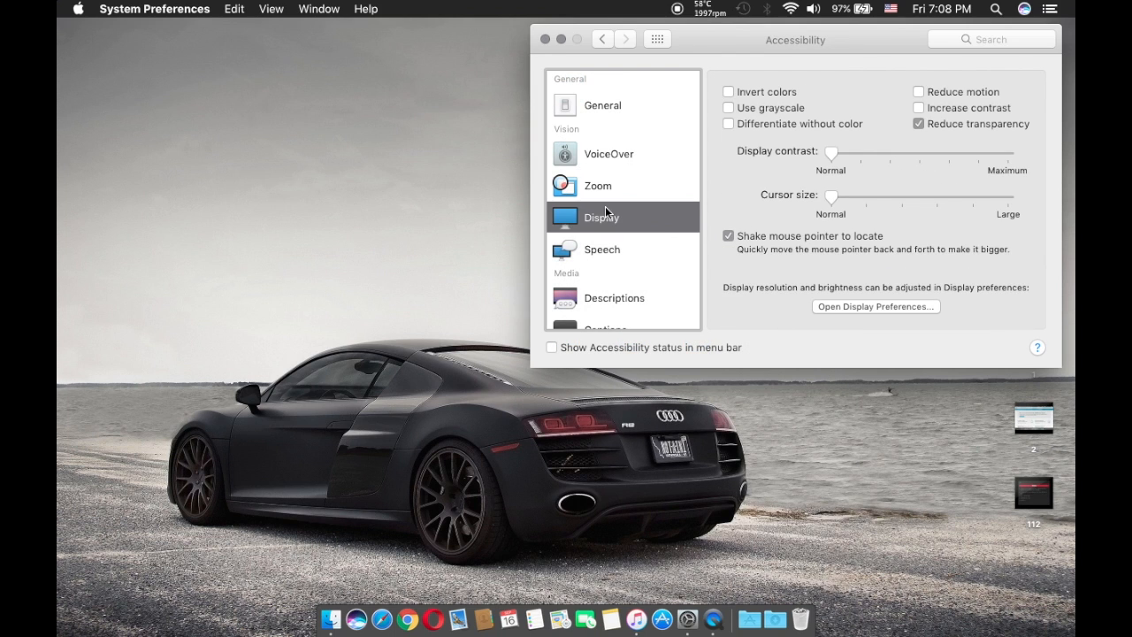
mouse_move(927, 95)
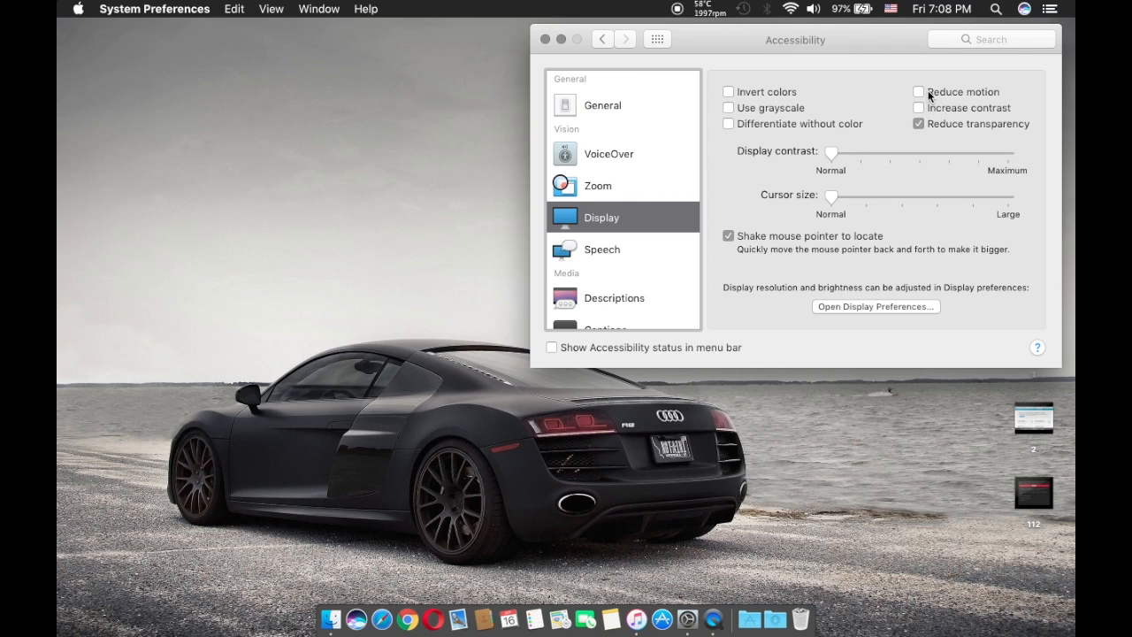
mouse_move(955, 92)
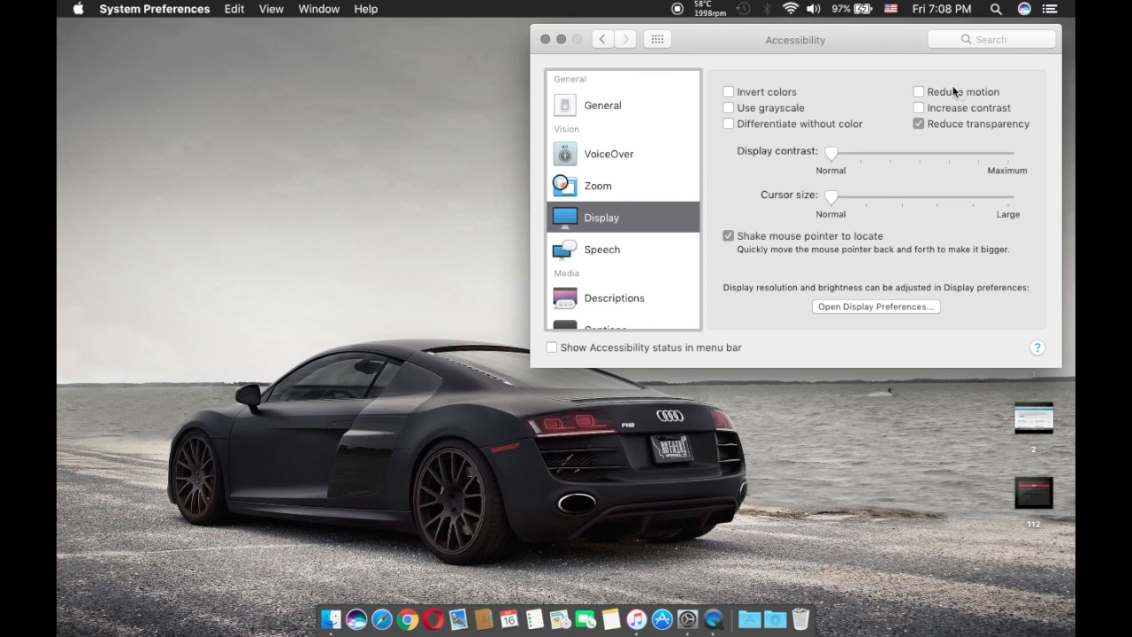
mouse_move(988, 99)
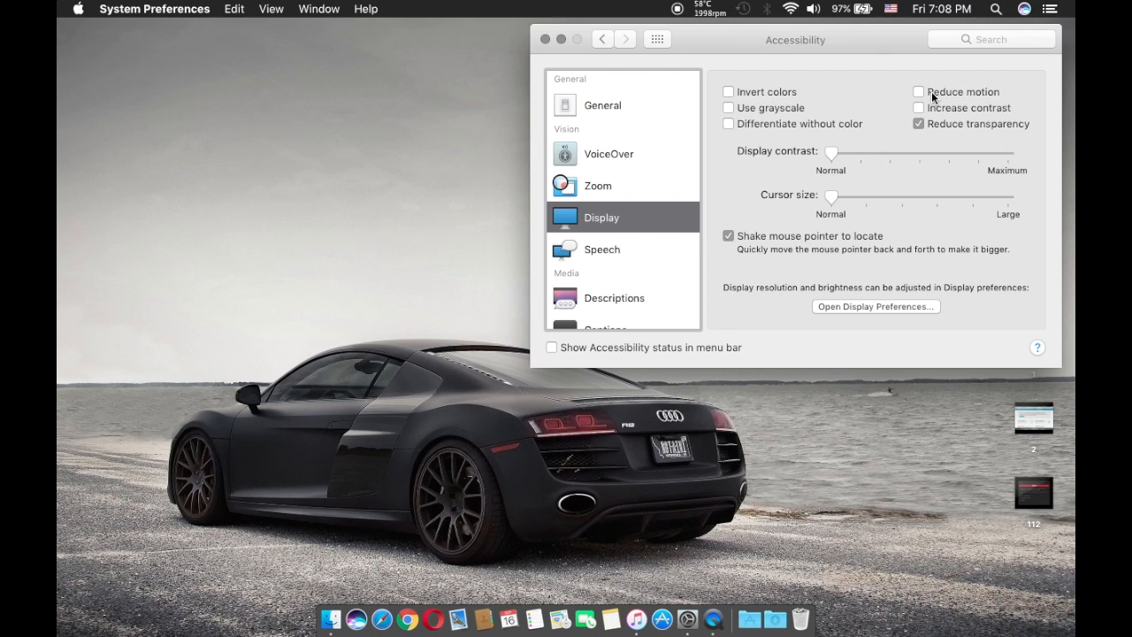
left_click(919, 91)
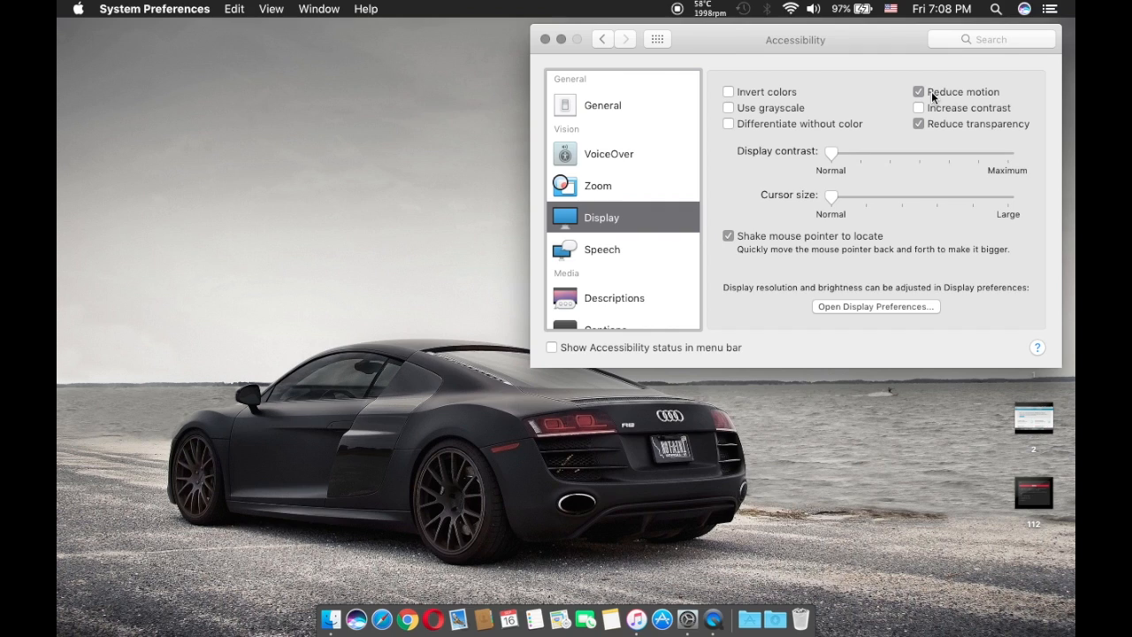
mouse_move(352, 619)
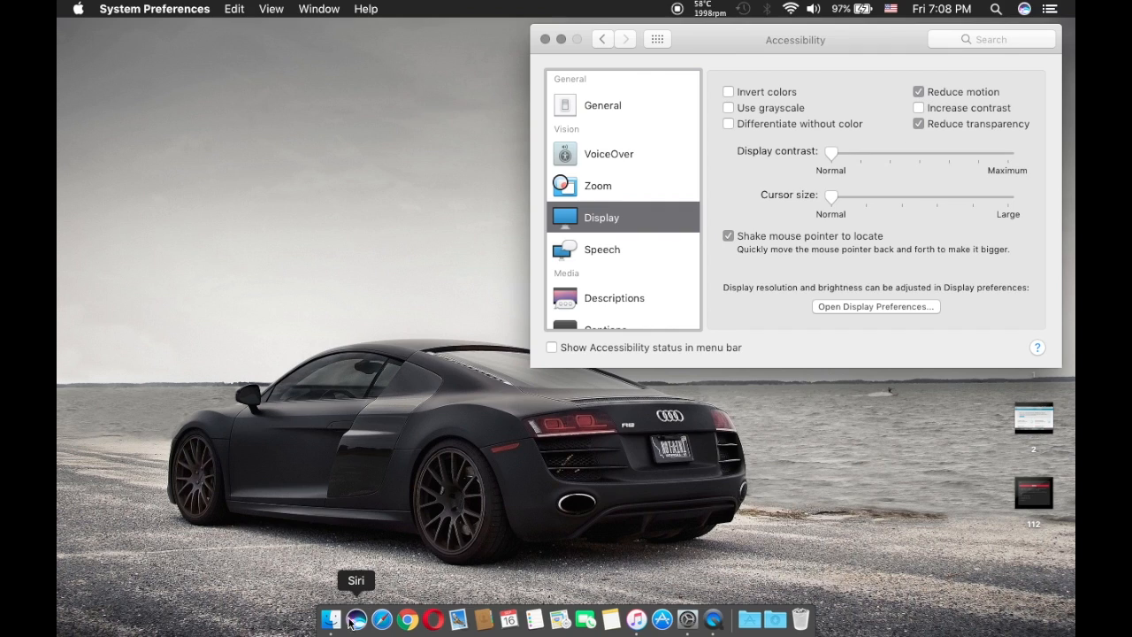
mouse_move(332, 619)
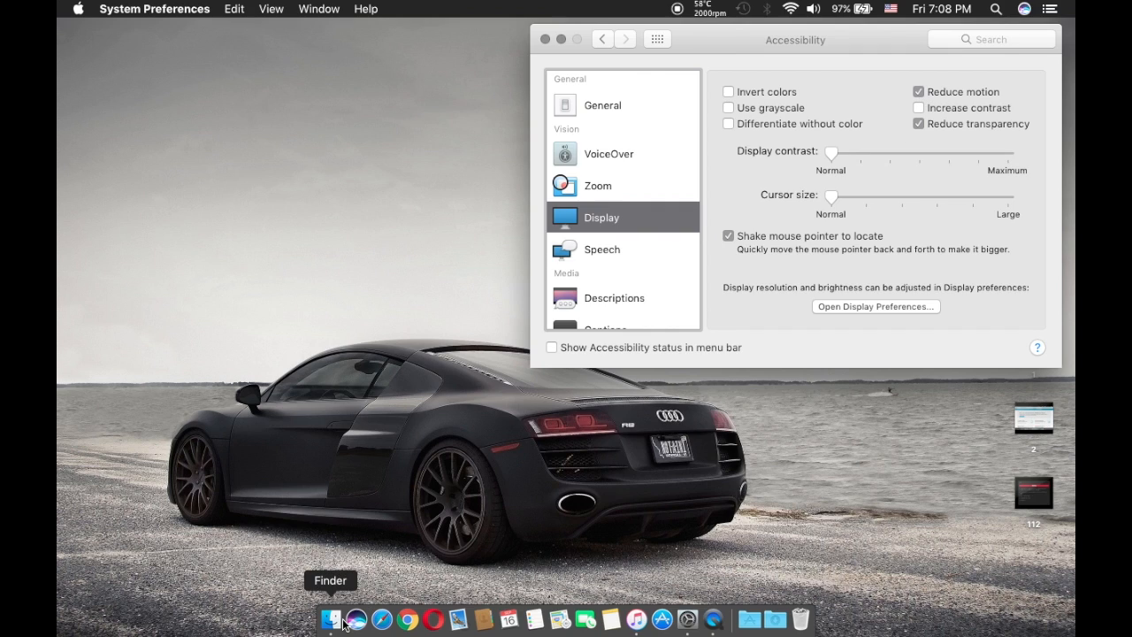
mouse_move(635, 618)
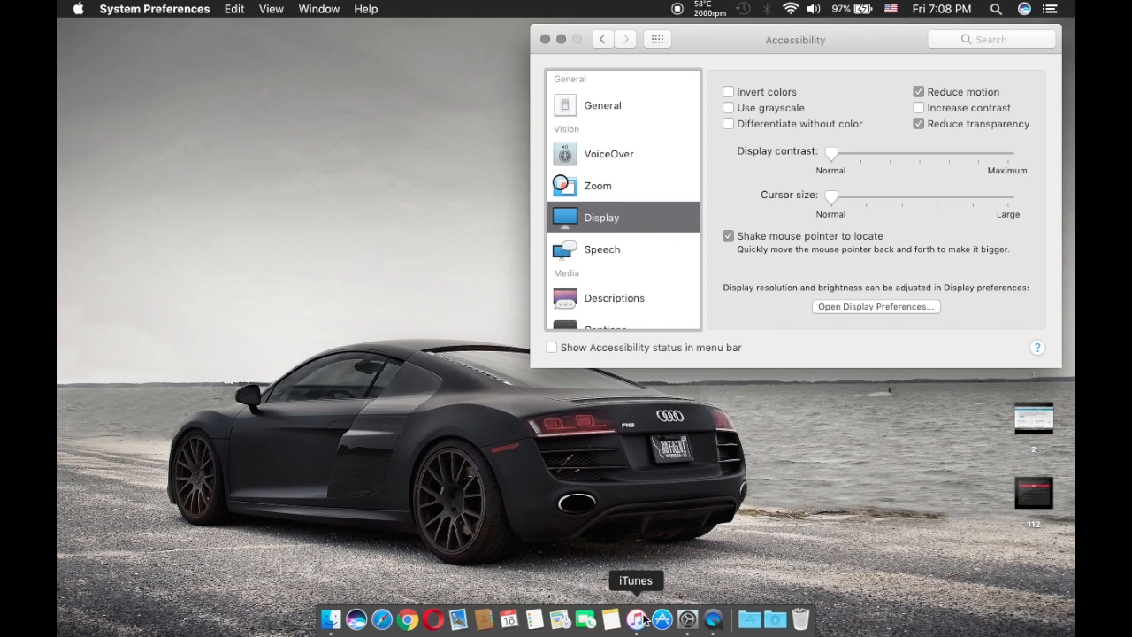
mouse_move(381, 611)
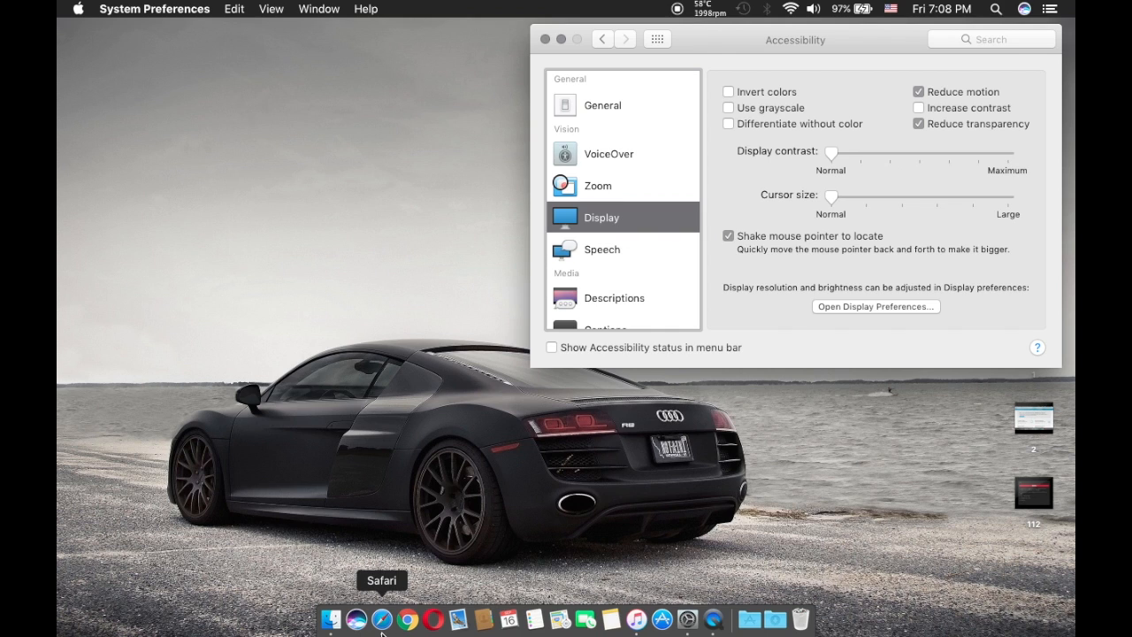
Launch Safari from the Dock
left_click(381, 618)
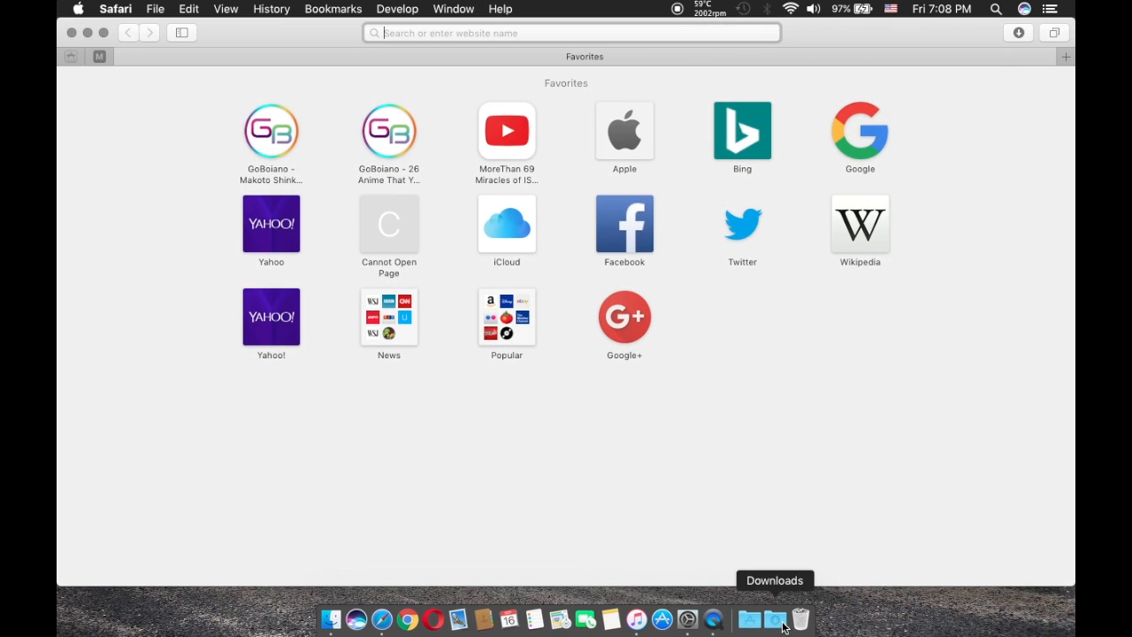
mouse_move(418, 221)
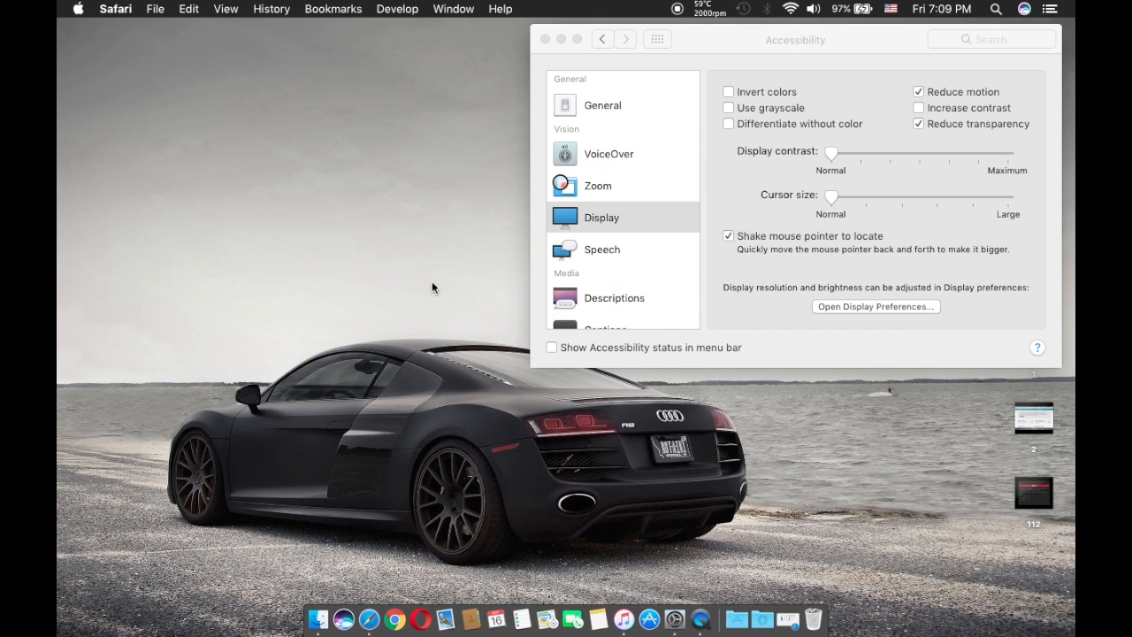
mouse_move(785, 617)
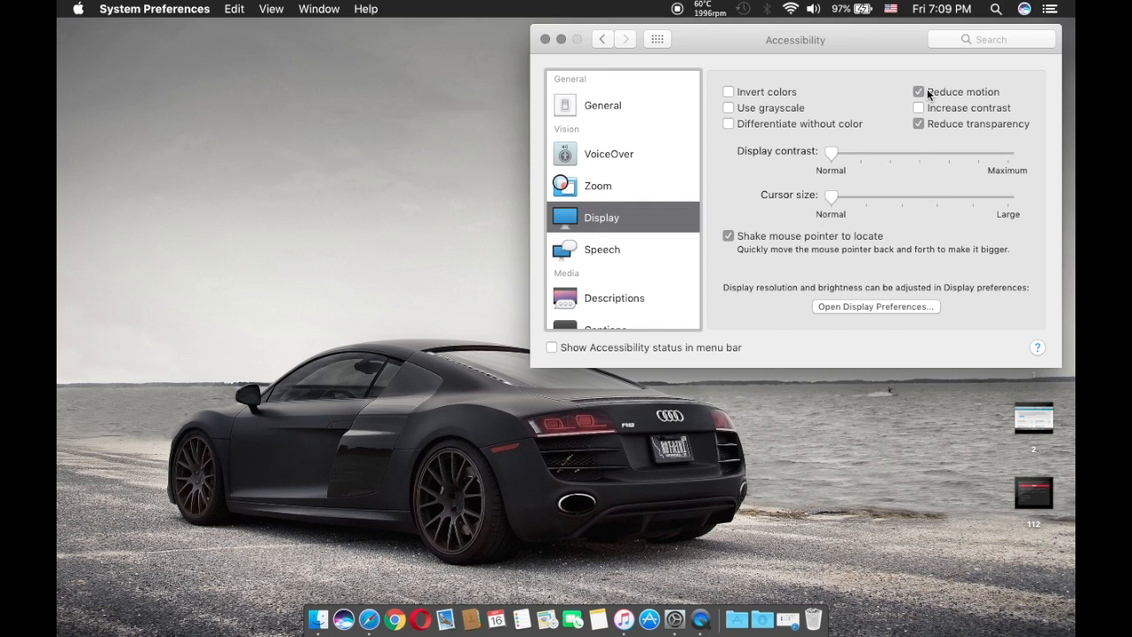
Close the System Preferences Accessibility window
left_click(602, 249)
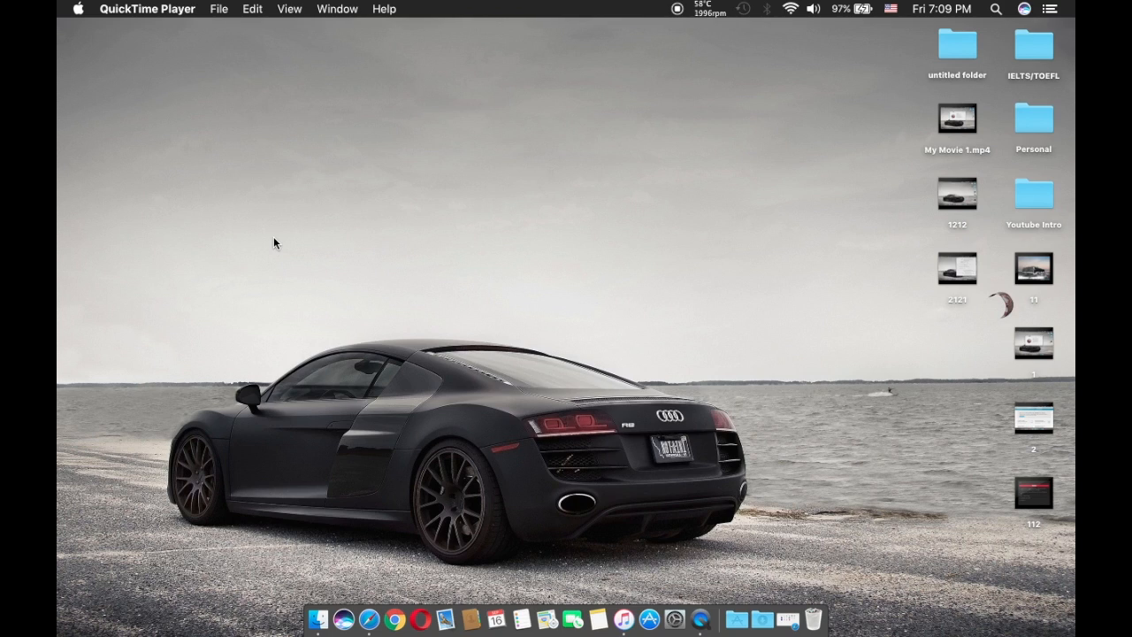
mouse_move(475, 162)
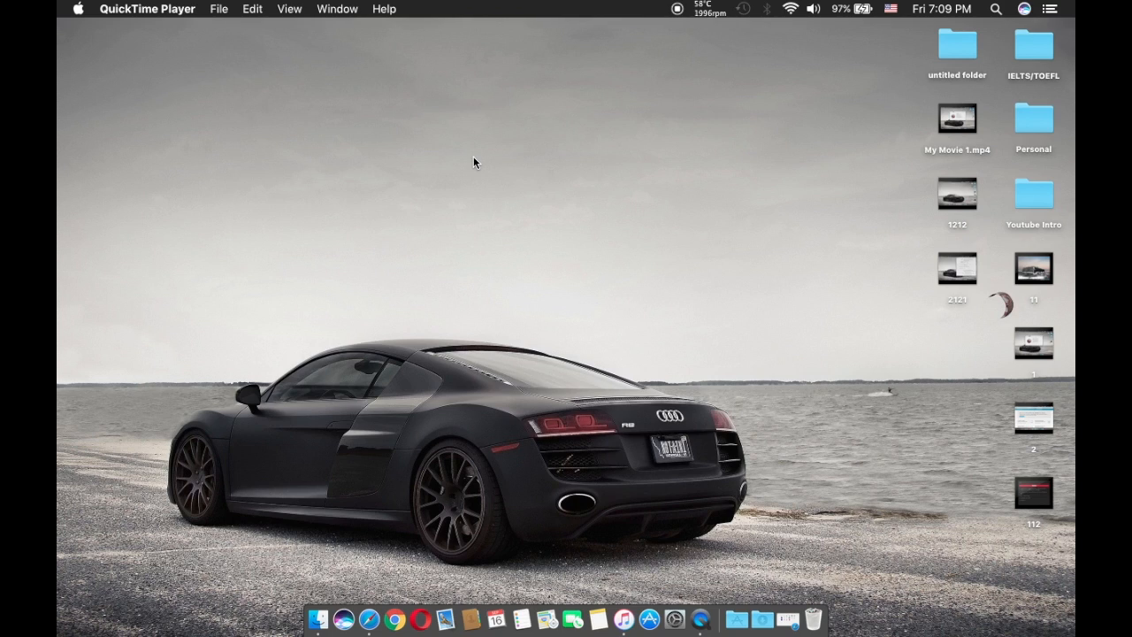